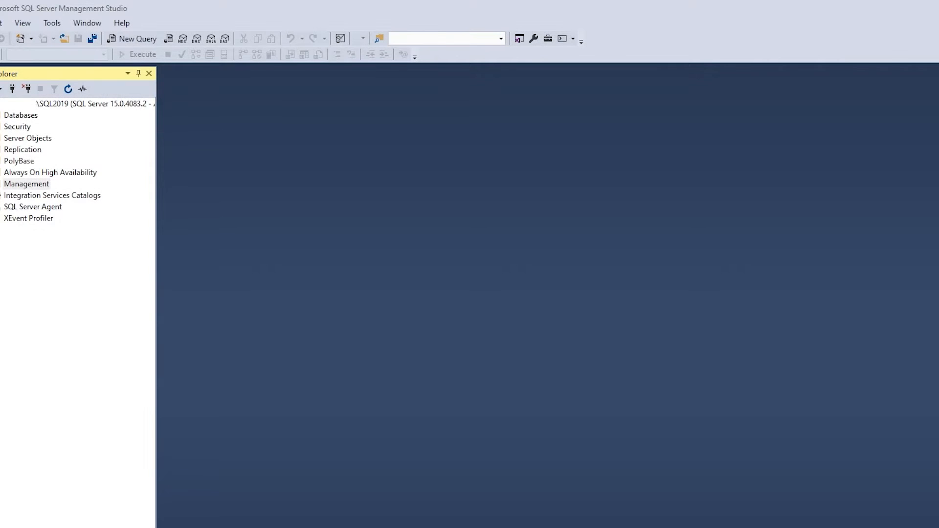
Step: Expand the SQL2019 server's Management folder in Object Explorer
double_click(26, 184)
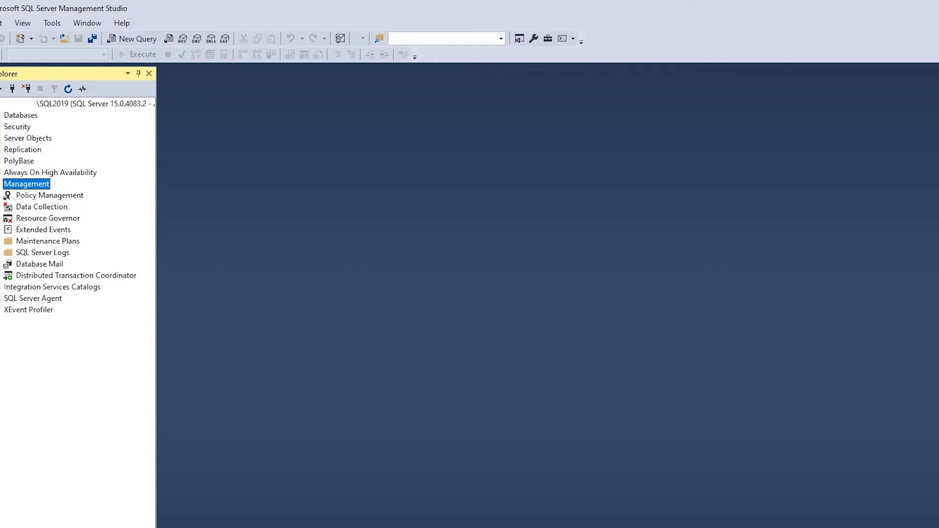
mouse_move(94, 196)
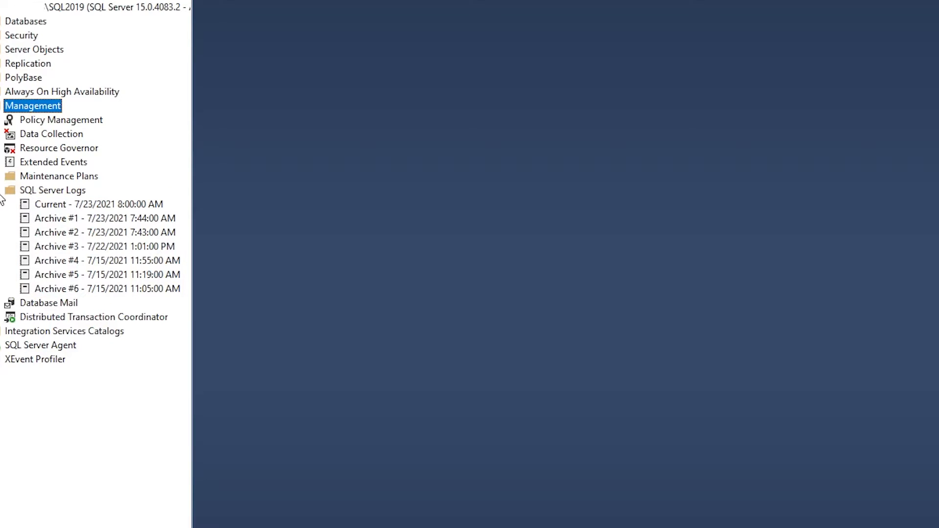
Step: Open the Current error log in Log File Viewer and scroll to its startup messages
click(99, 205)
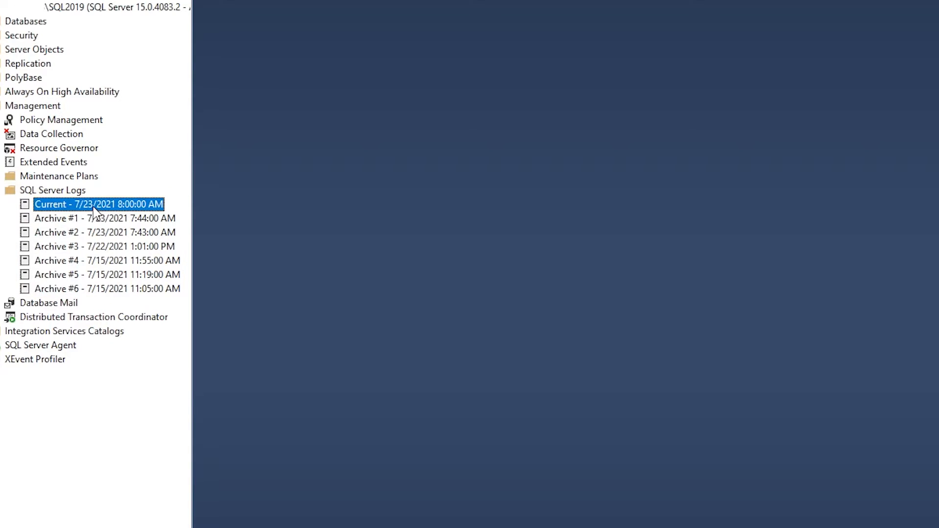
double_click(99, 204)
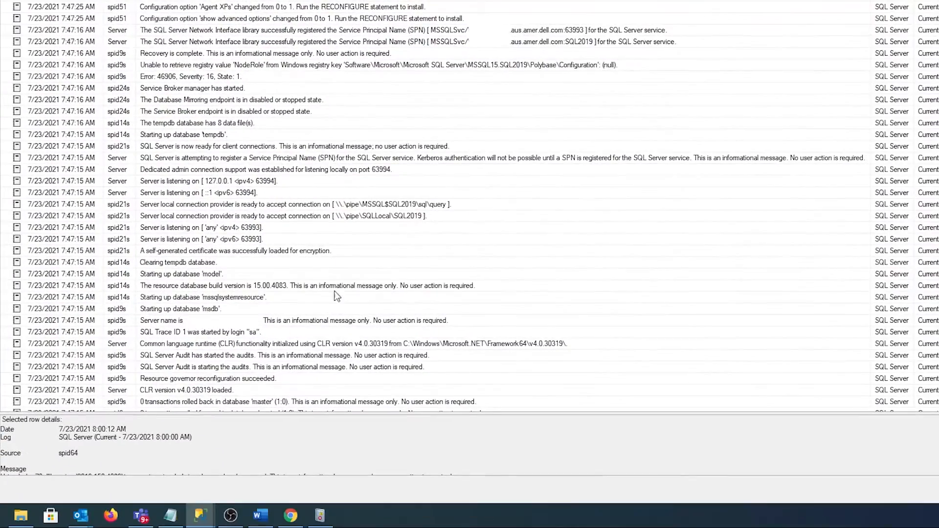
scroll(down, 3)
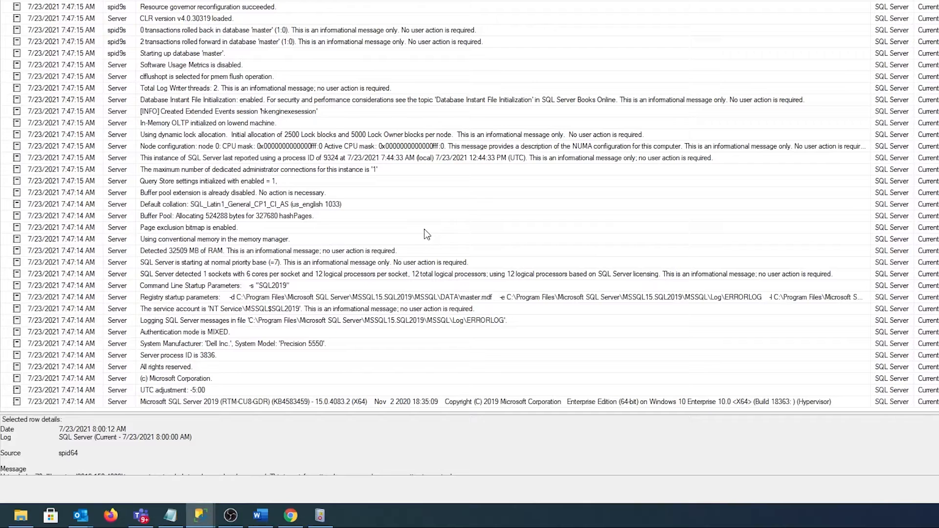
mouse_move(478, 203)
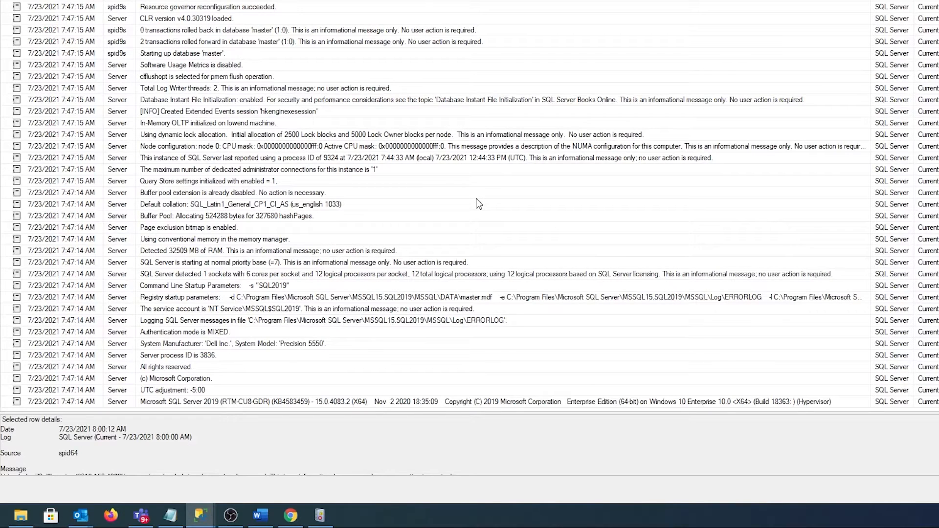
click(419, 401)
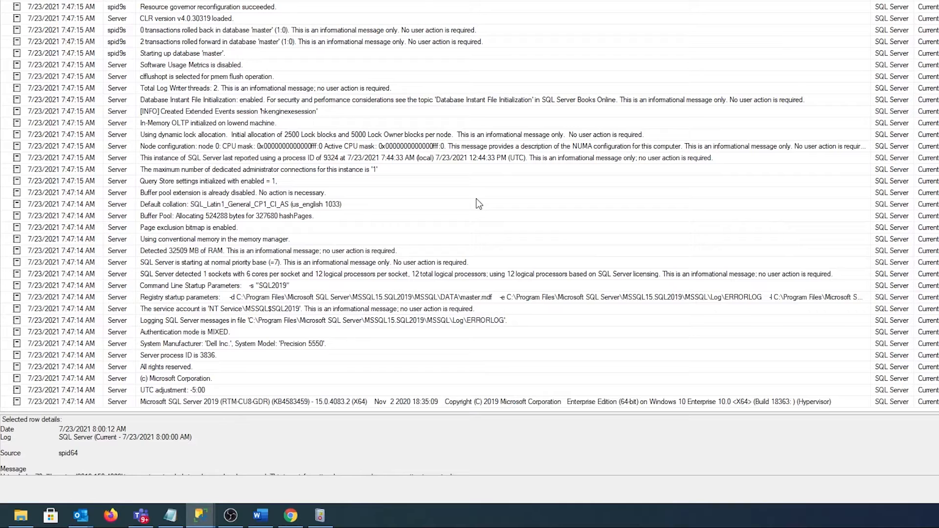
click(184, 331)
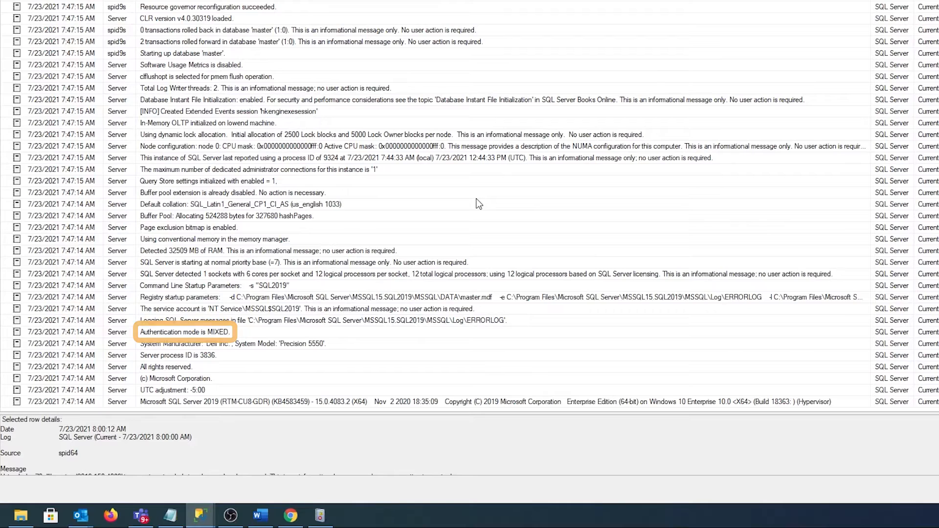
click(323, 320)
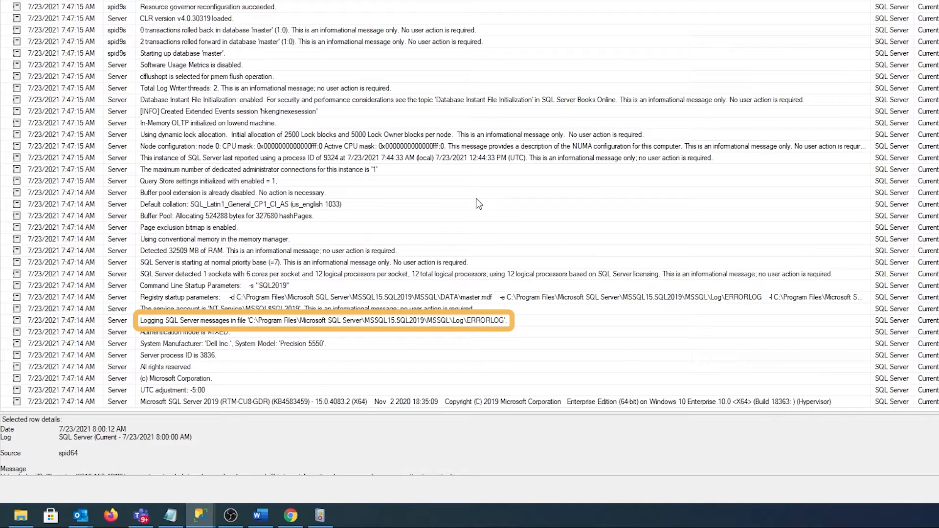
click(305, 308)
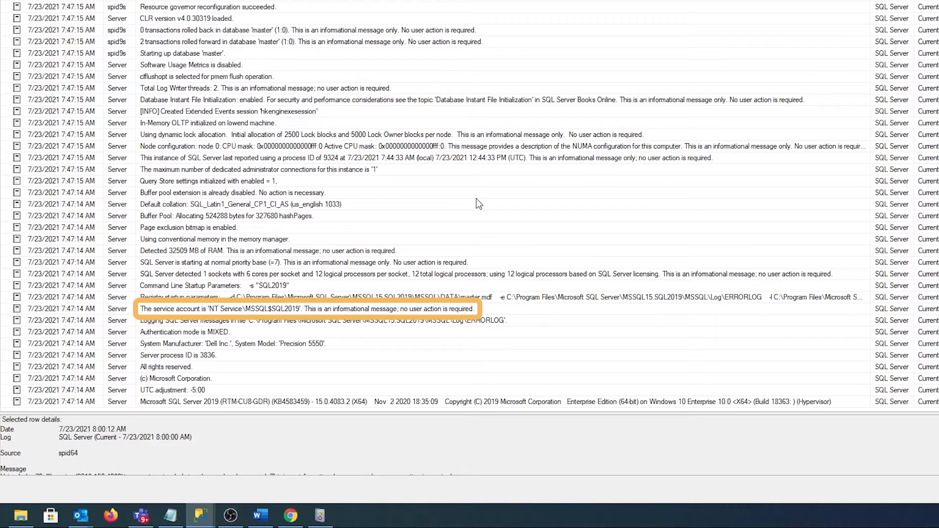
click(299, 297)
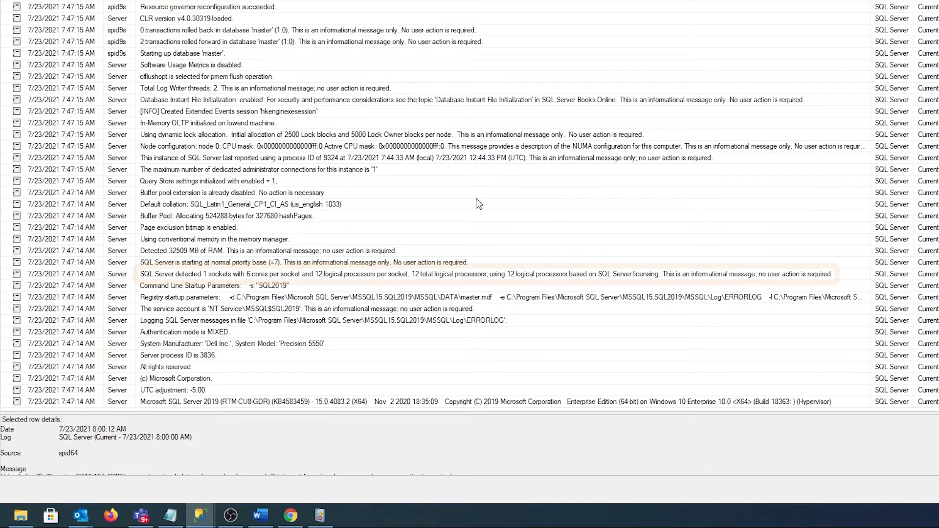
click(267, 251)
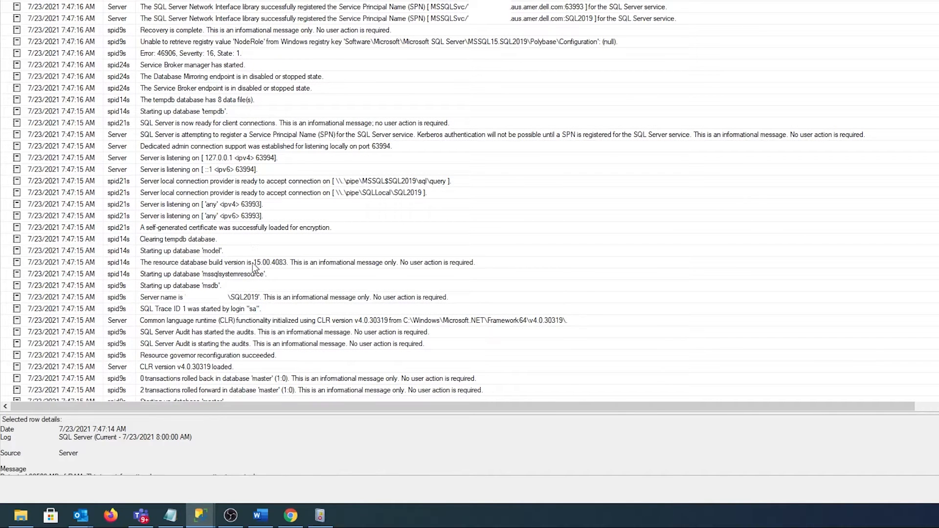
mouse_move(272, 227)
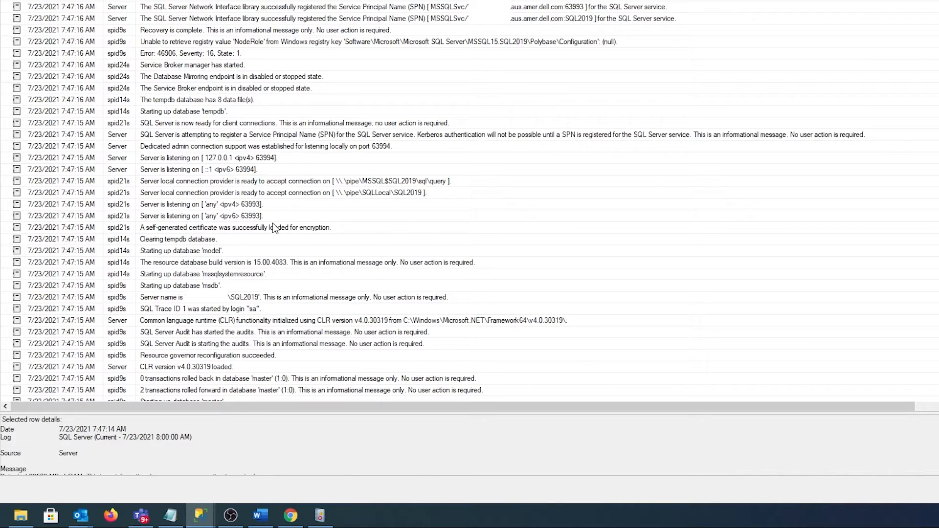
scroll(down, 3)
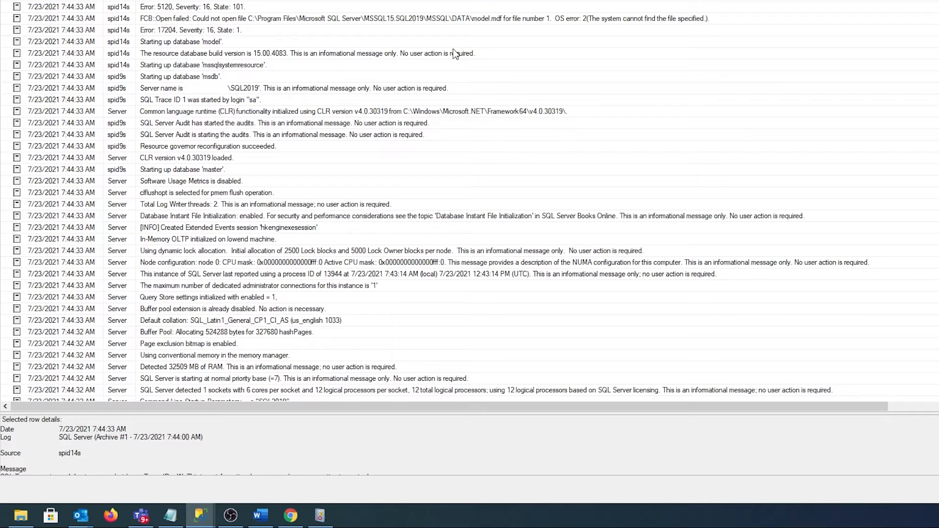
Step: Select Archive #1's Error 17204 entry about model.mdf failing to open
click(239, 29)
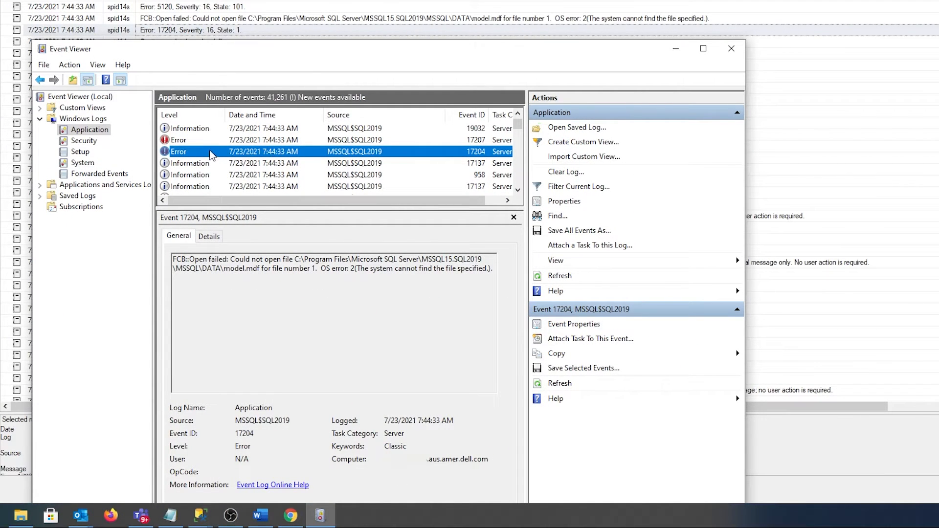
click(332, 263)
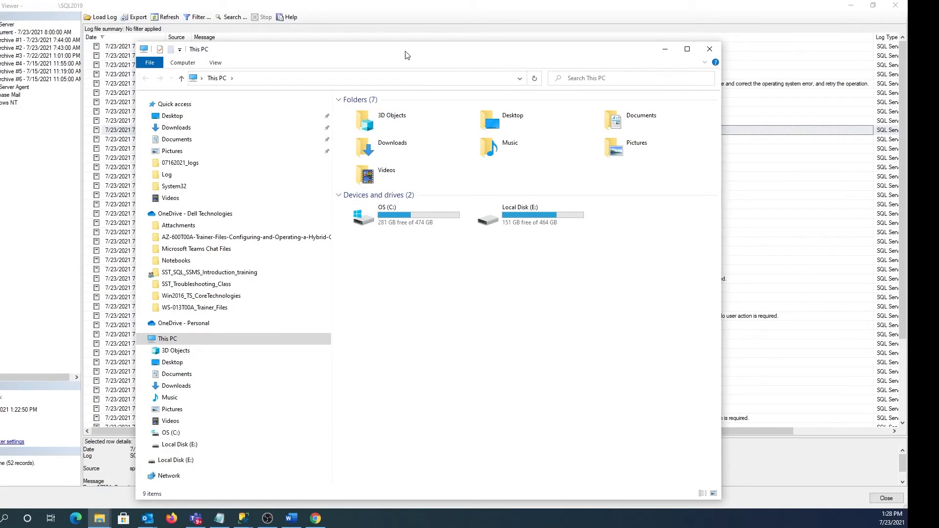
Step: Browse C:\Program Files\Microsoft SQL Server\MSSQL15.SQL2019\MSSQL\Log and open ERRORLOG in Notepad
double_click(388, 214)
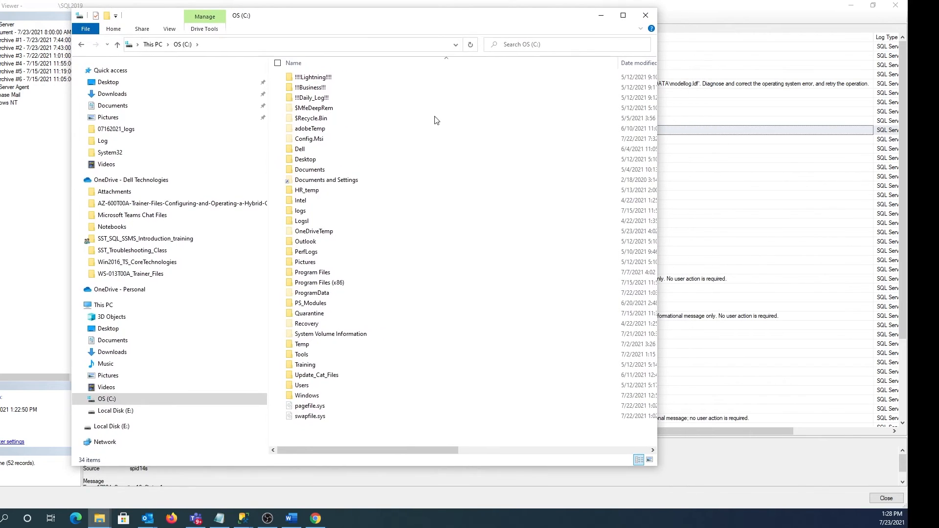
double_click(311, 271)
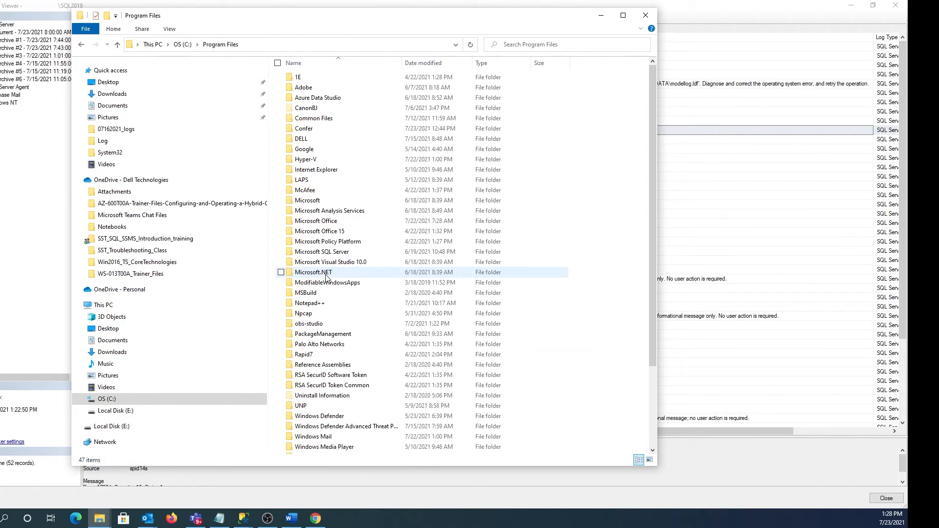
double_click(322, 251)
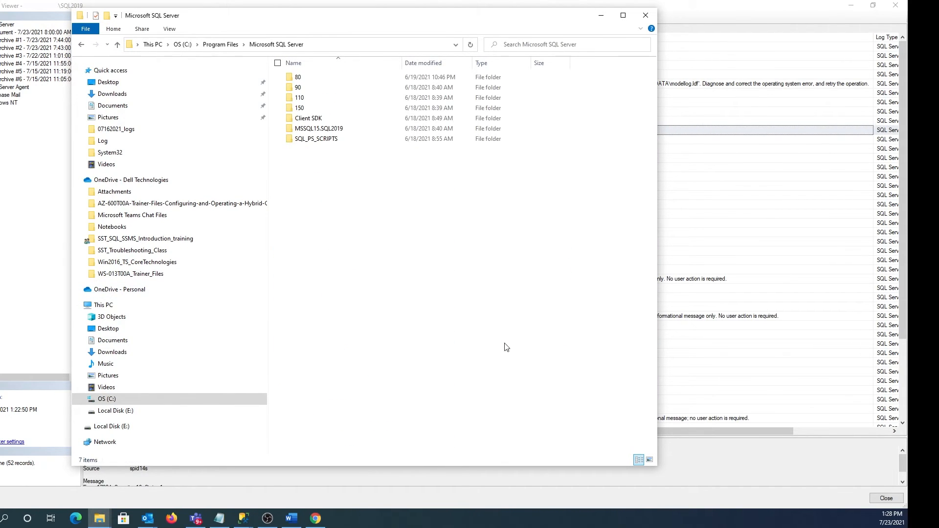
click(319, 128)
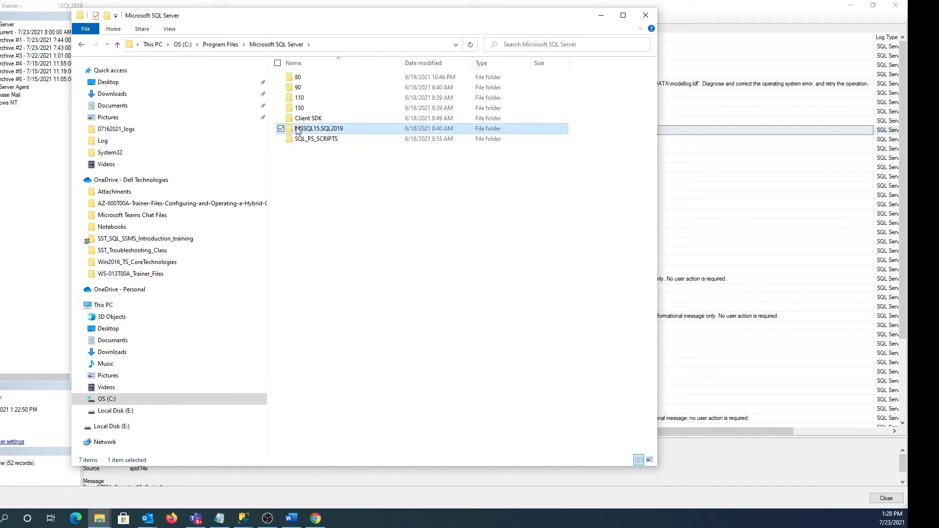
double_click(318, 128)
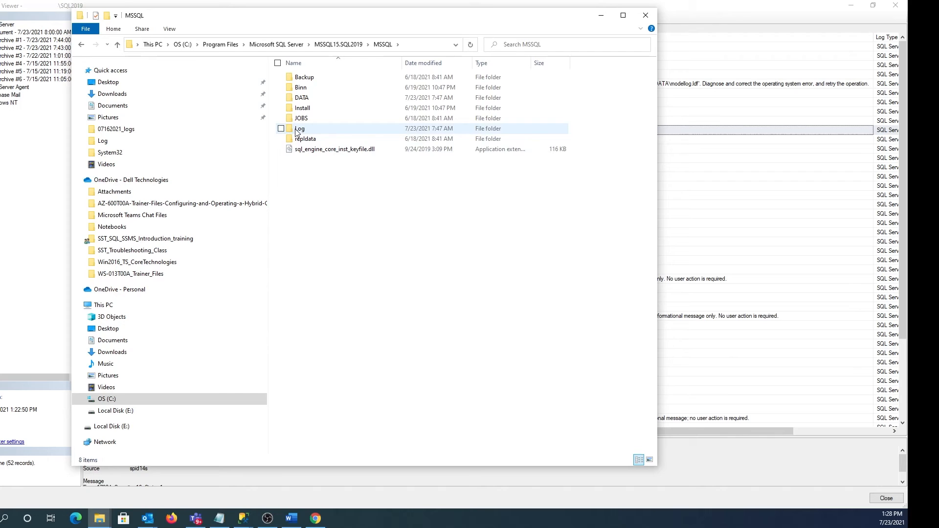
double_click(299, 128)
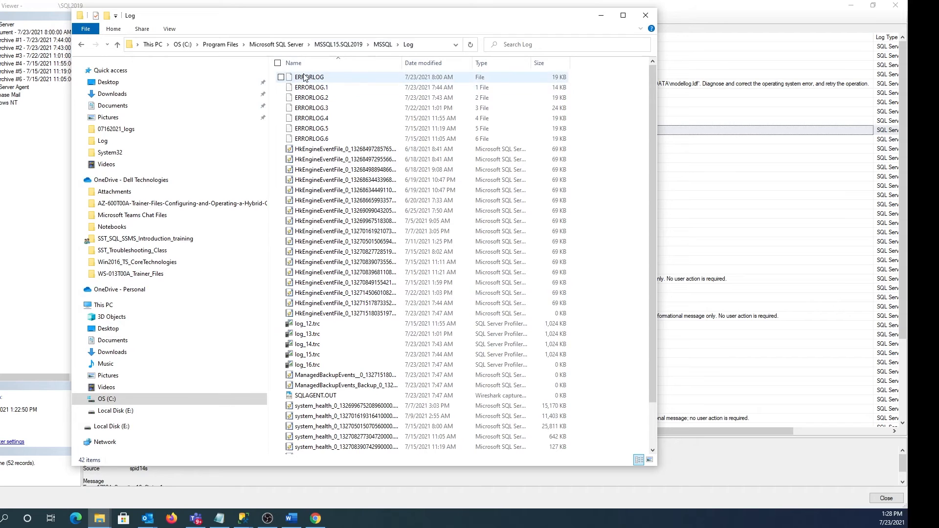
double_click(309, 77)
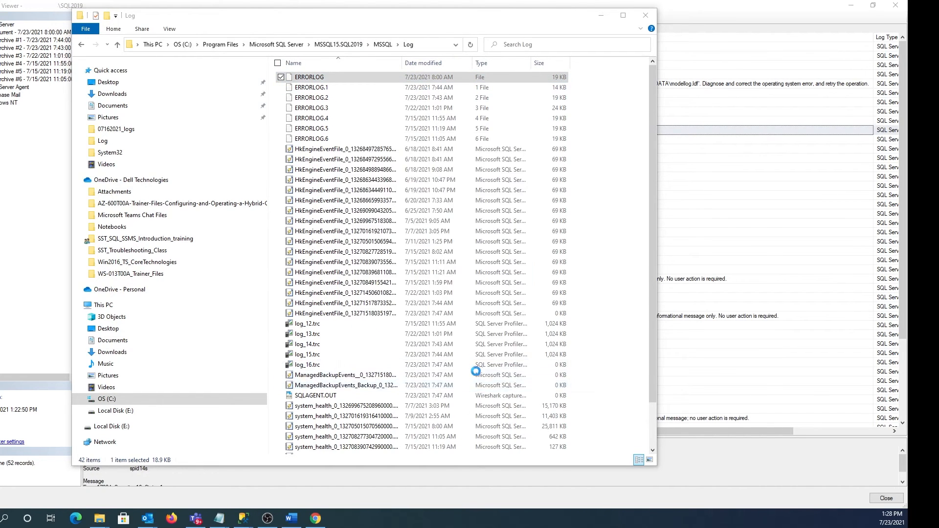
double_click(310, 77)
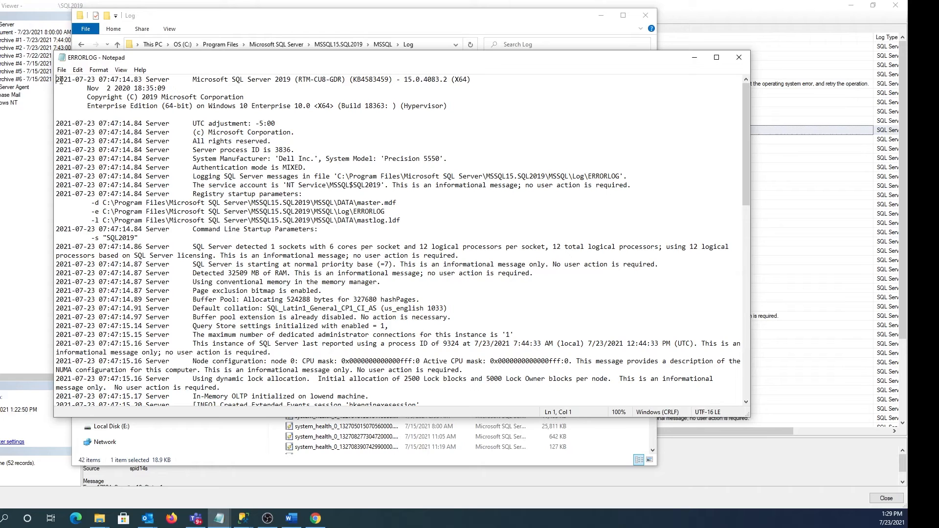
Step: Highlight ERRORLOG's version header line, scroll to the final entries, and close Notepad
drag(56, 79, 174, 79)
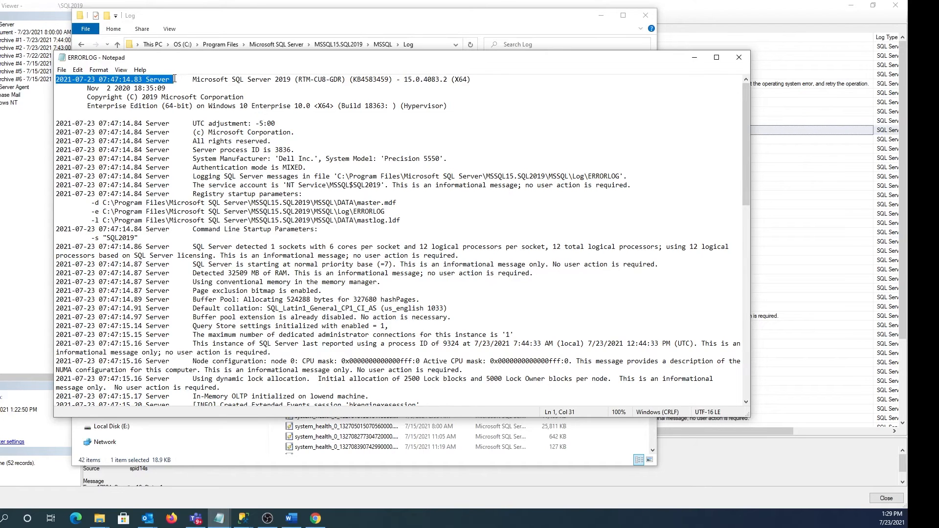
drag(175, 79, 470, 79)
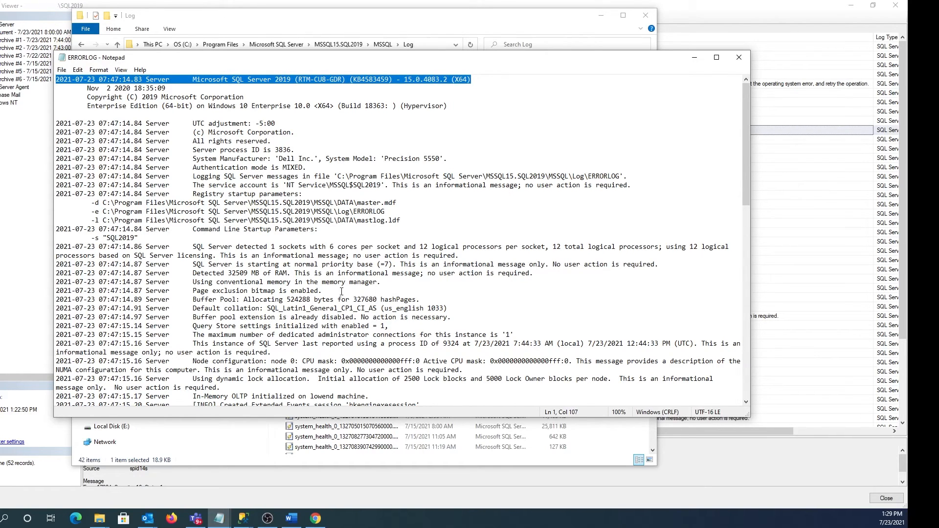
scroll(down, 3)
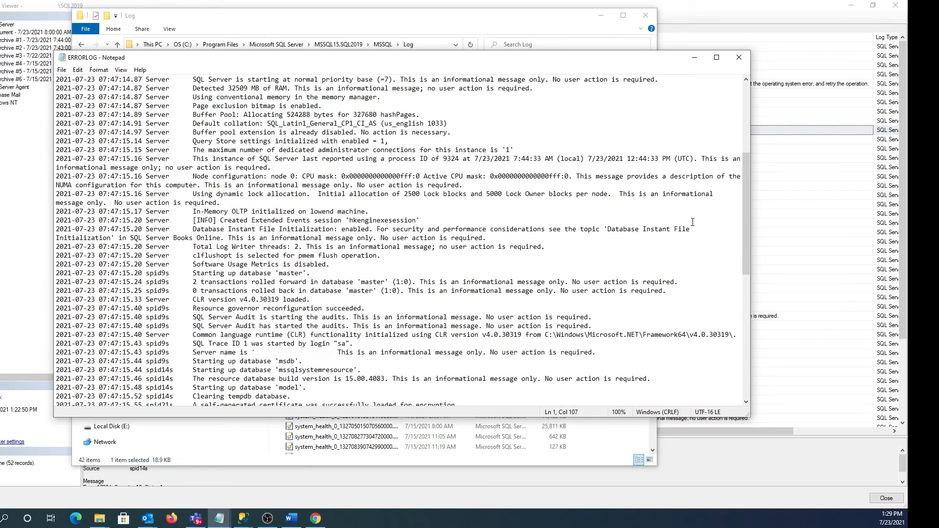
scroll(down, 3)
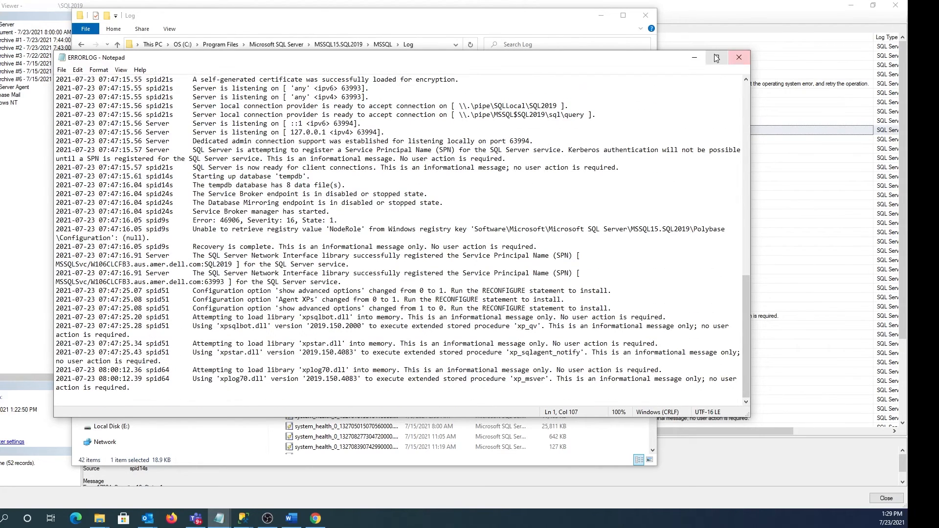
click(738, 58)
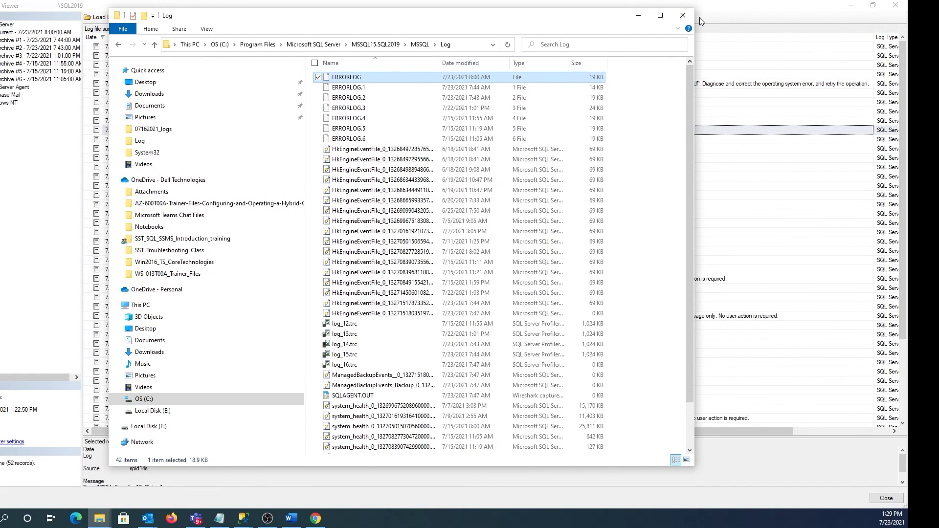
Step: Close File Explorer and start SQL Server Configuration Manager from the Start menu's SQL Server 2019 folder
click(680, 15)
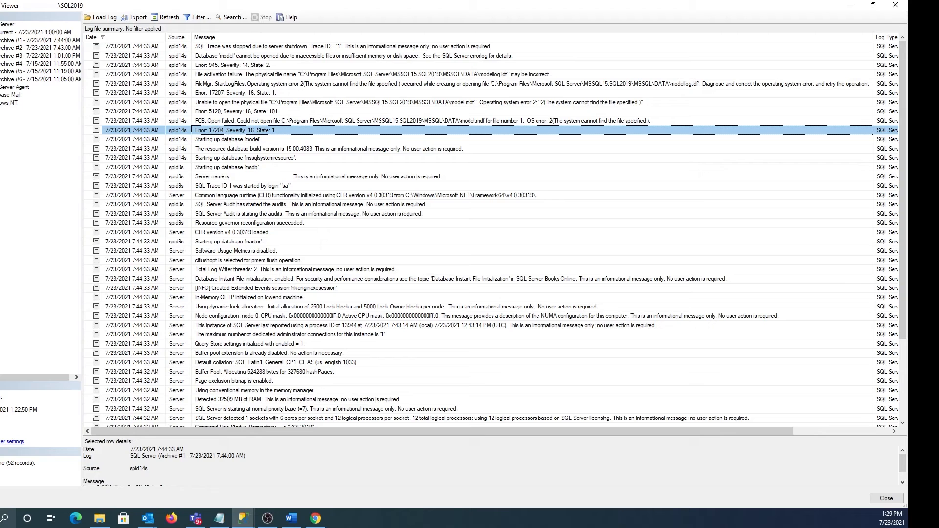
click(5, 517)
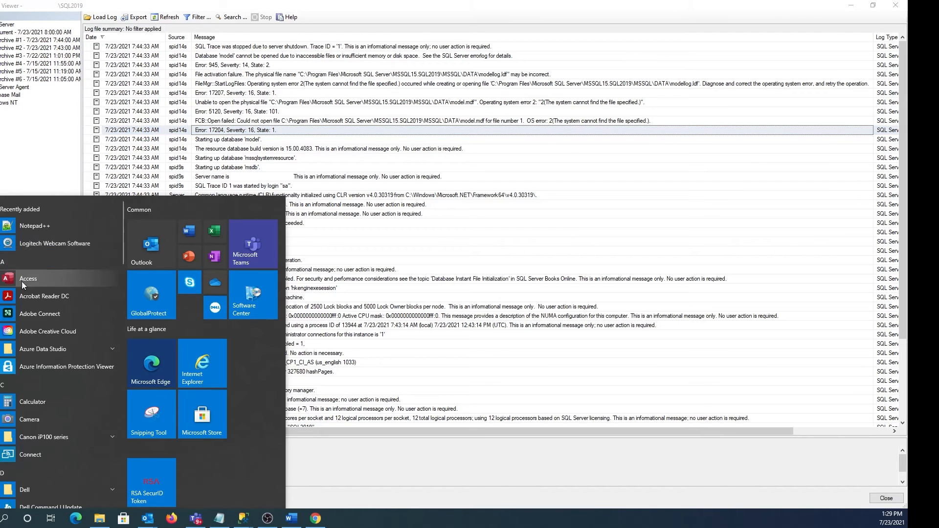
scroll(down, 3)
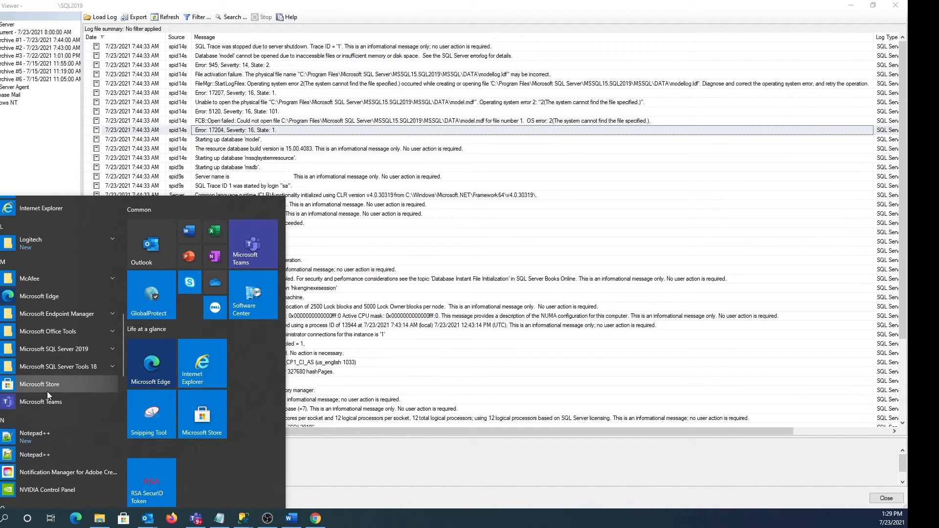
click(54, 349)
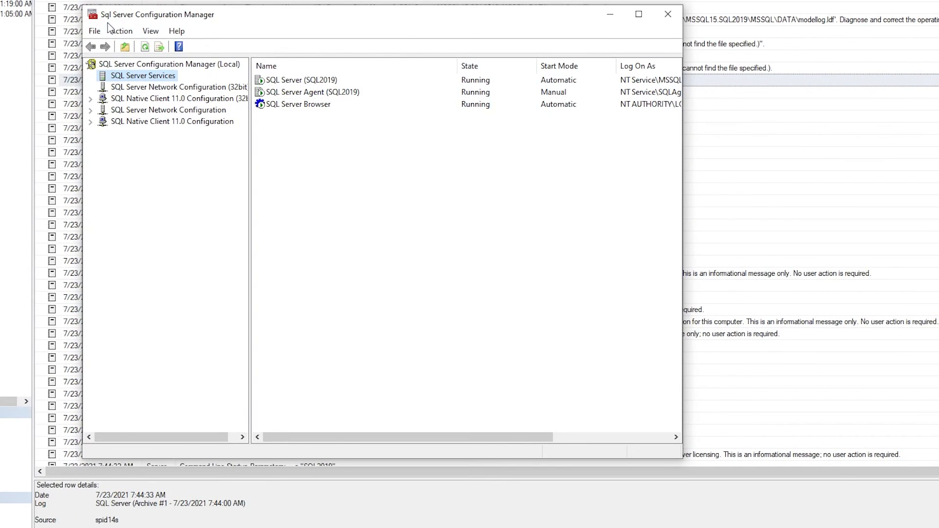
mouse_move(187, 23)
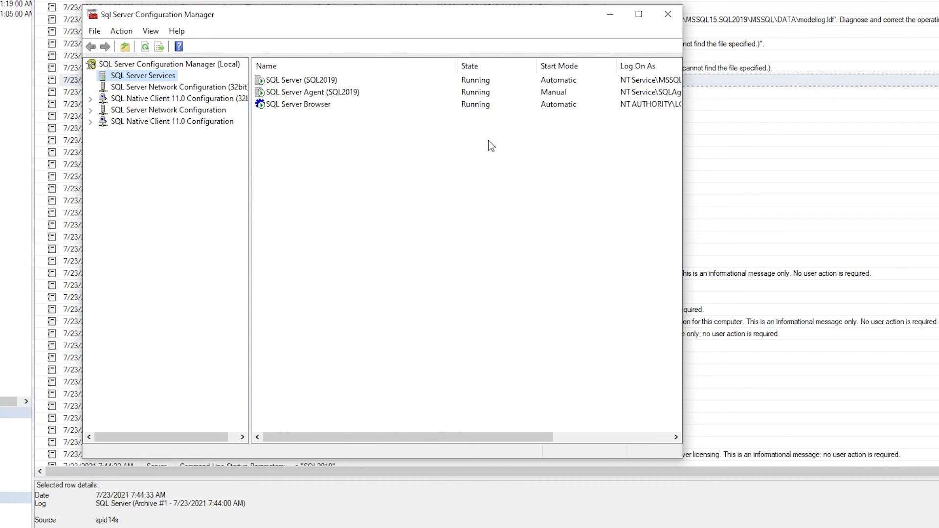
mouse_move(505, 184)
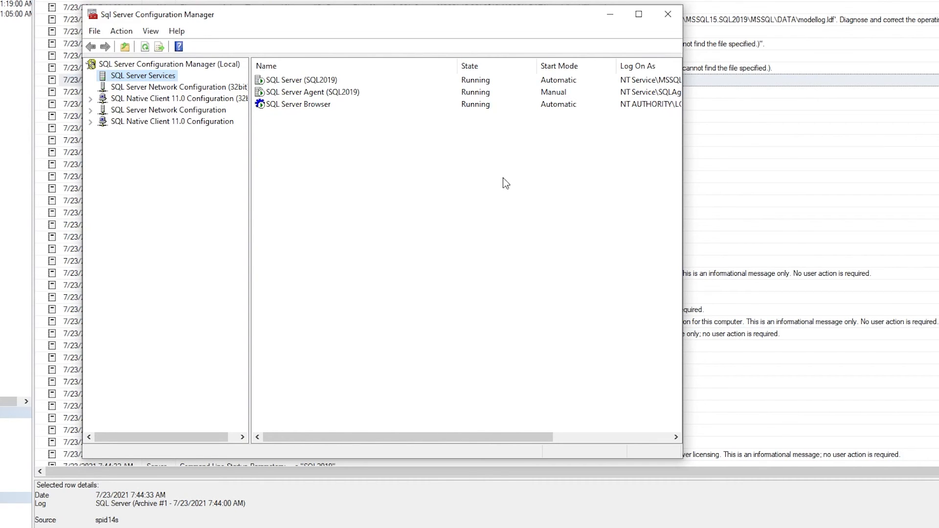
Step: Select the SQL Server (SQL2019) service and show its Stop/Pause/Restart context menu
click(305, 80)
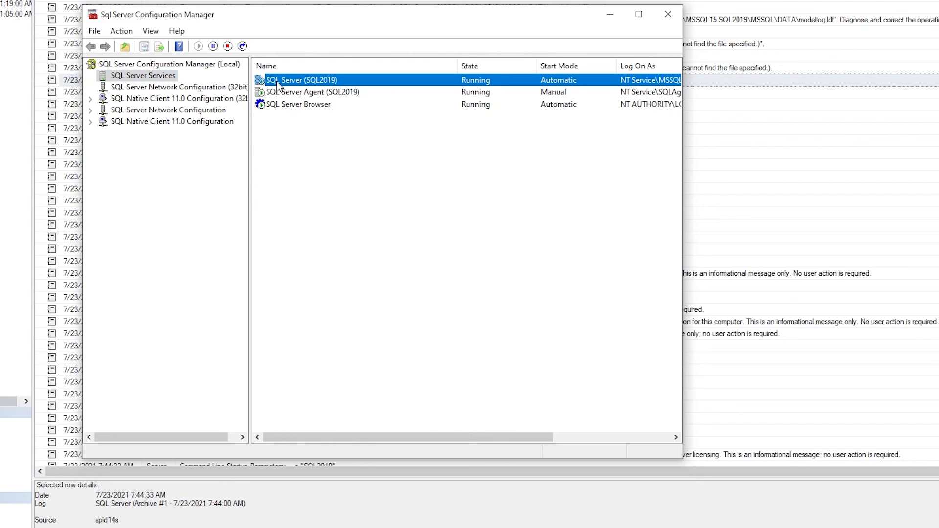
right_click(304, 80)
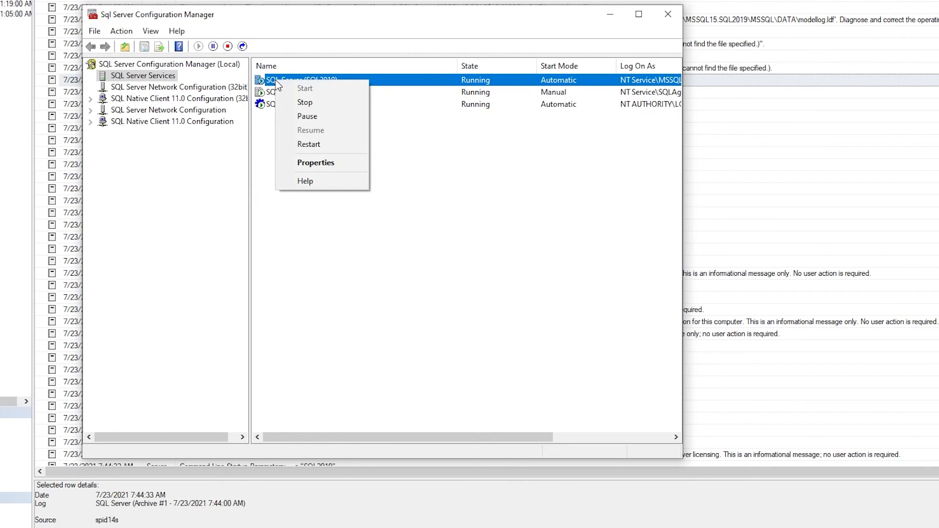
Step: In SQL Server (SQL2019) Properties, select the -e startup parameter and read its Log\ERRORLOG path
click(315, 162)
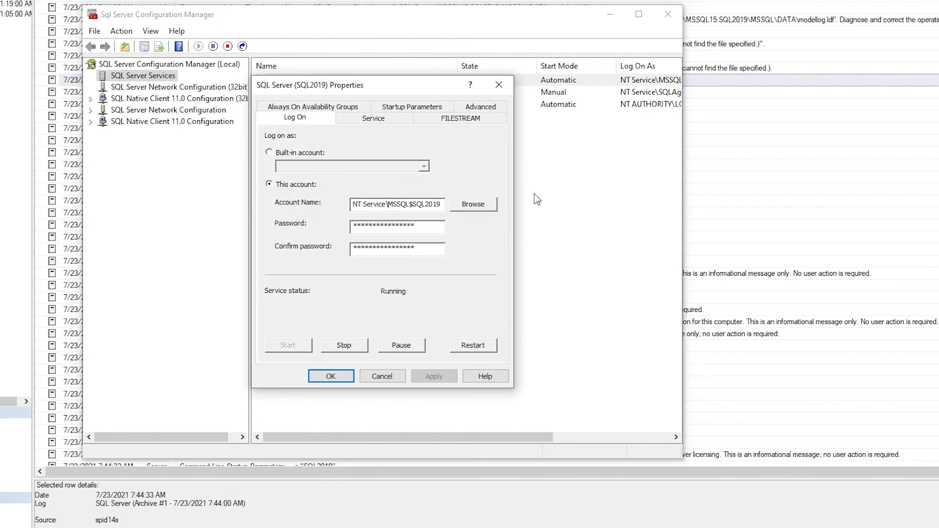
click(412, 117)
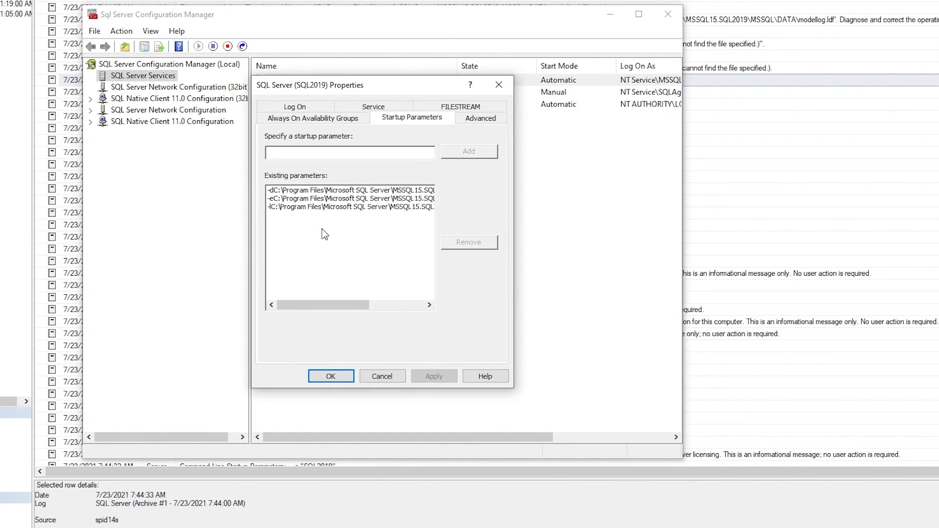
click(350, 198)
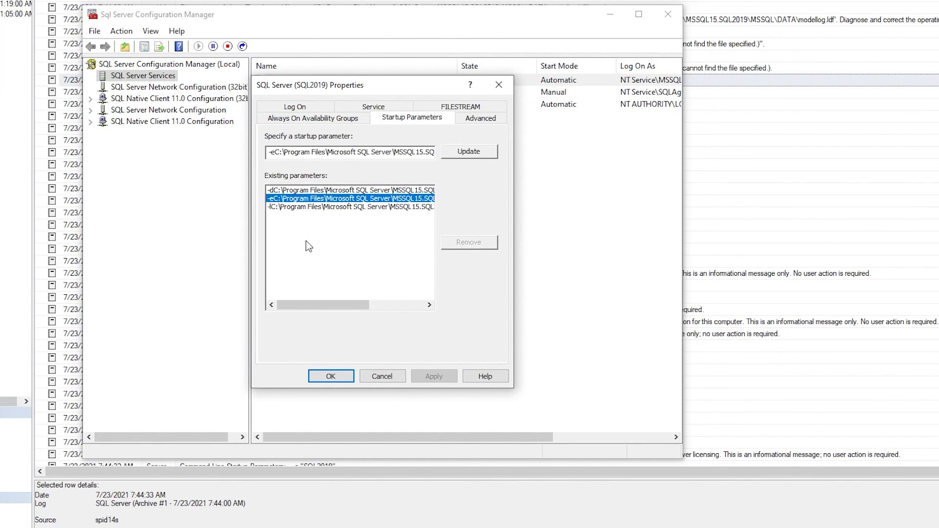
drag(323, 305, 377, 305)
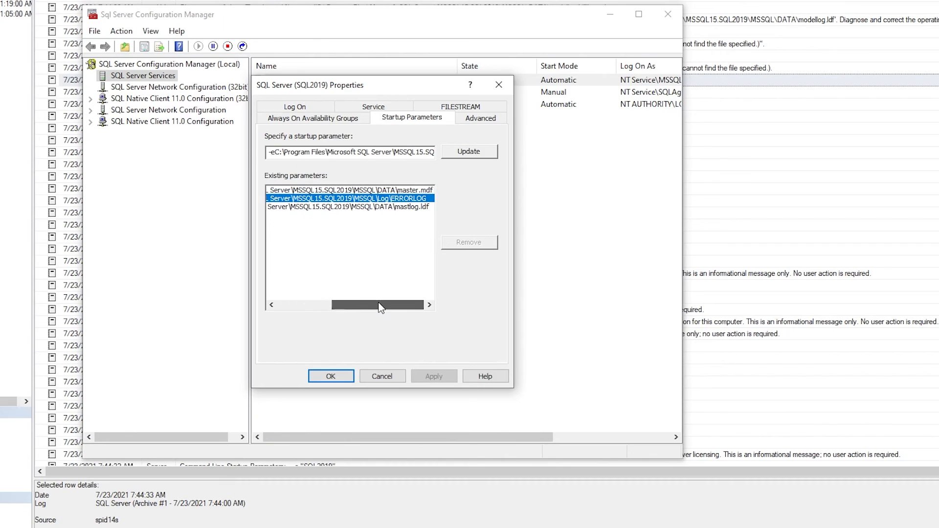